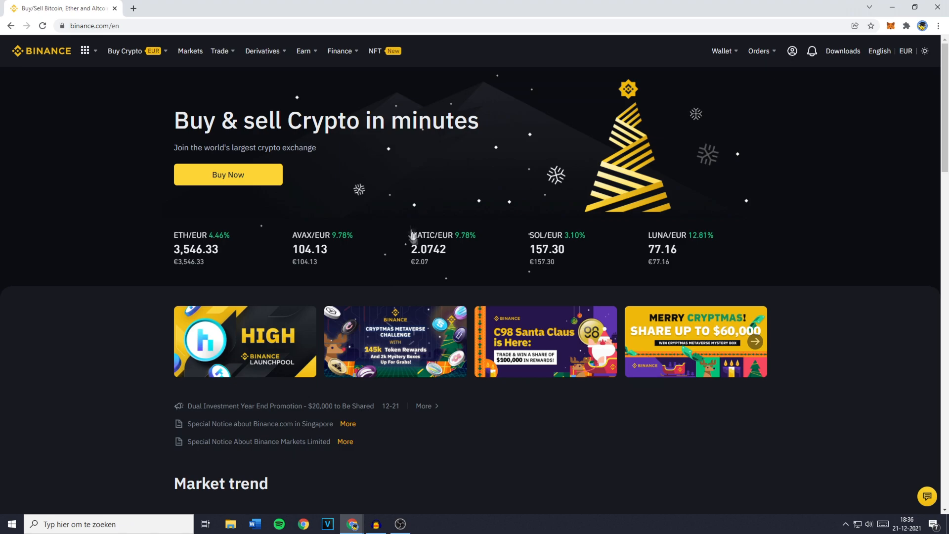
mouse_move(491, 200)
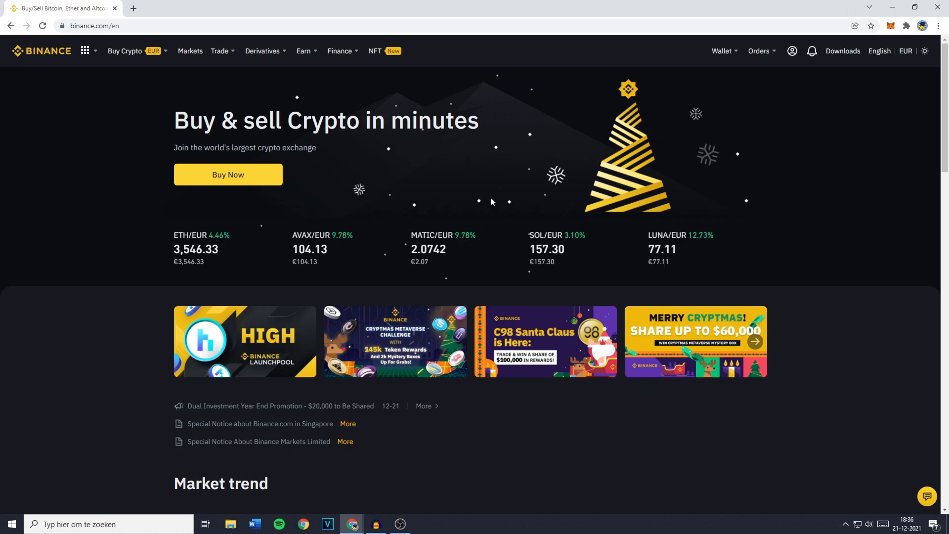
mouse_move(482, 202)
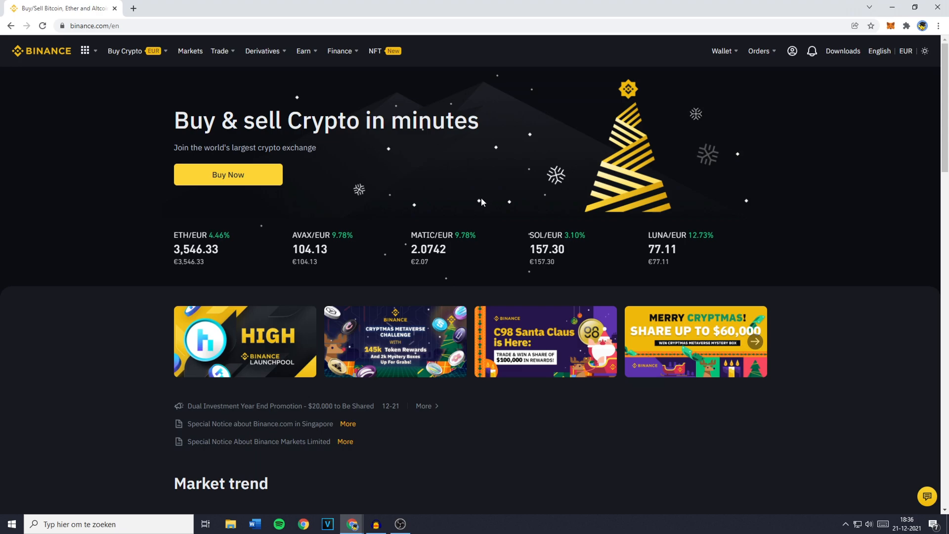
From the Wallet menu on the home page, choose the Fiat and Spot wallet
left_click(722, 50)
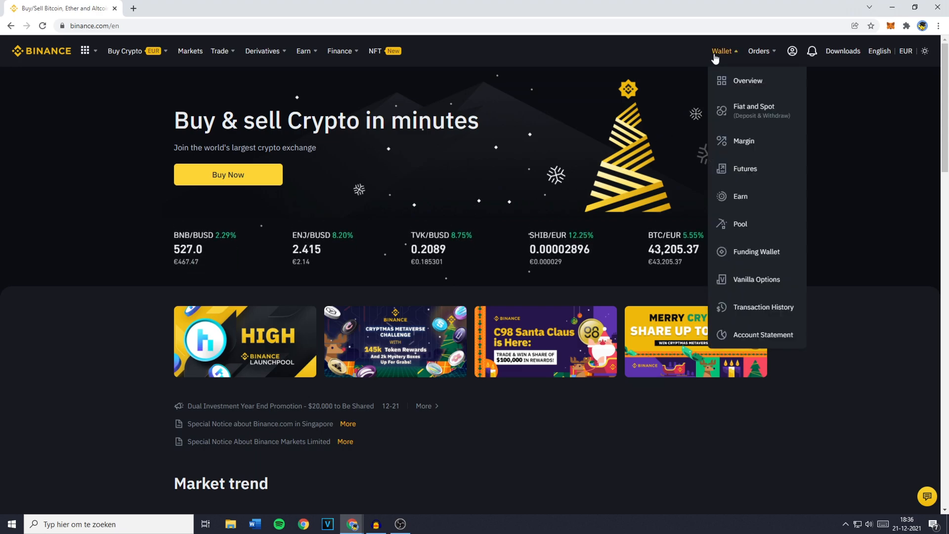
left_click(753, 111)
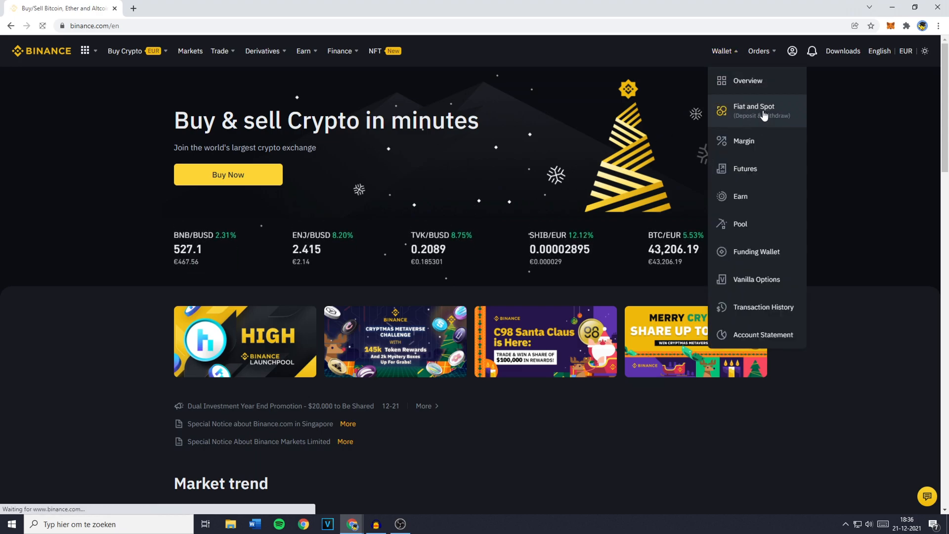
Load the Fiat and Spot wallet page showing balances and yesterday's PNL of -€18.61
left_click(754, 110)
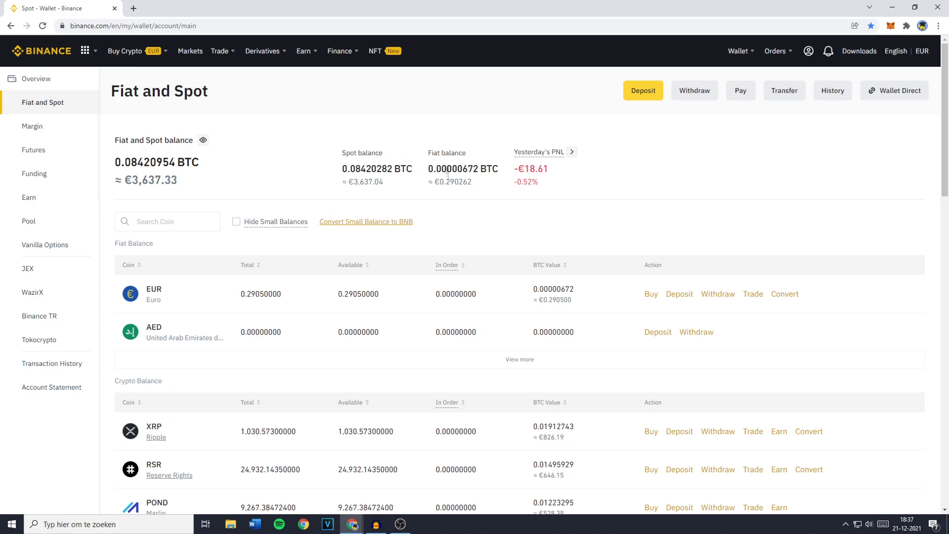
mouse_move(538, 151)
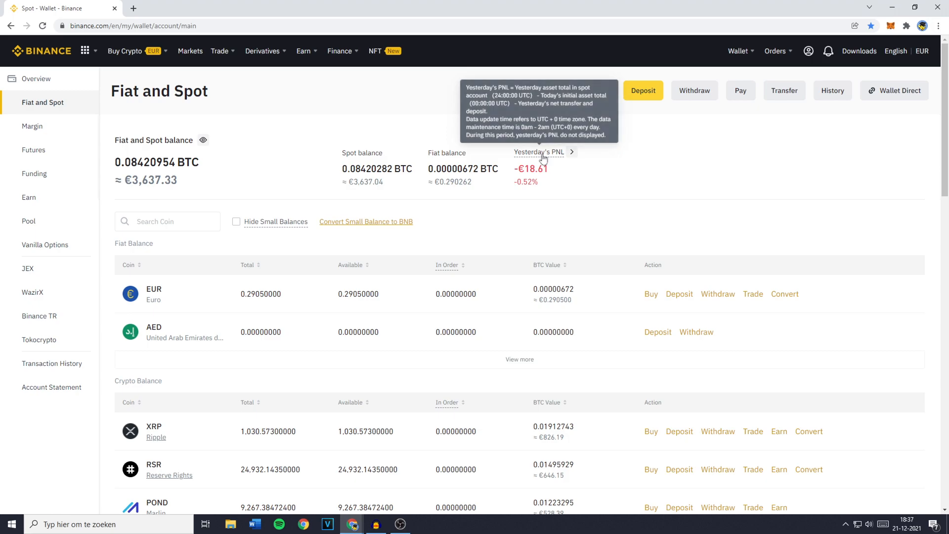
mouse_move(543, 181)
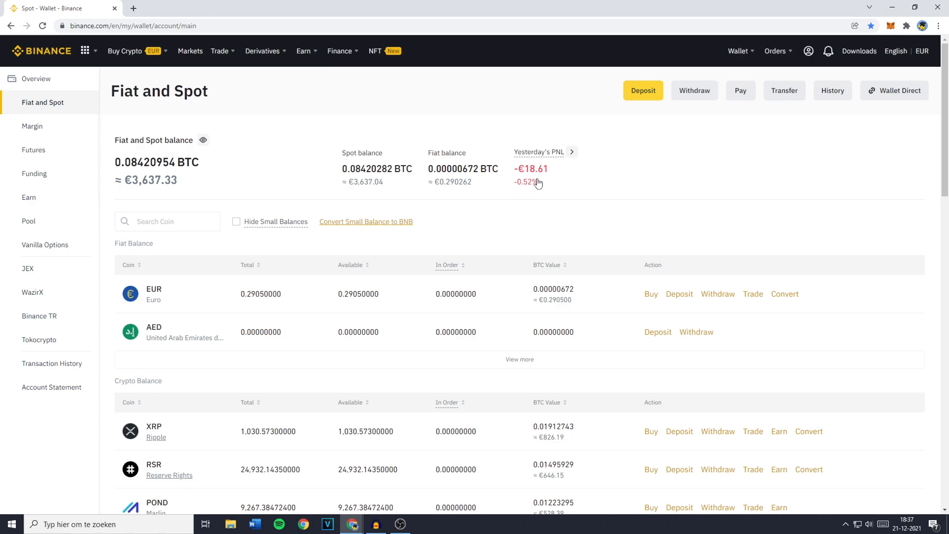
mouse_move(541, 183)
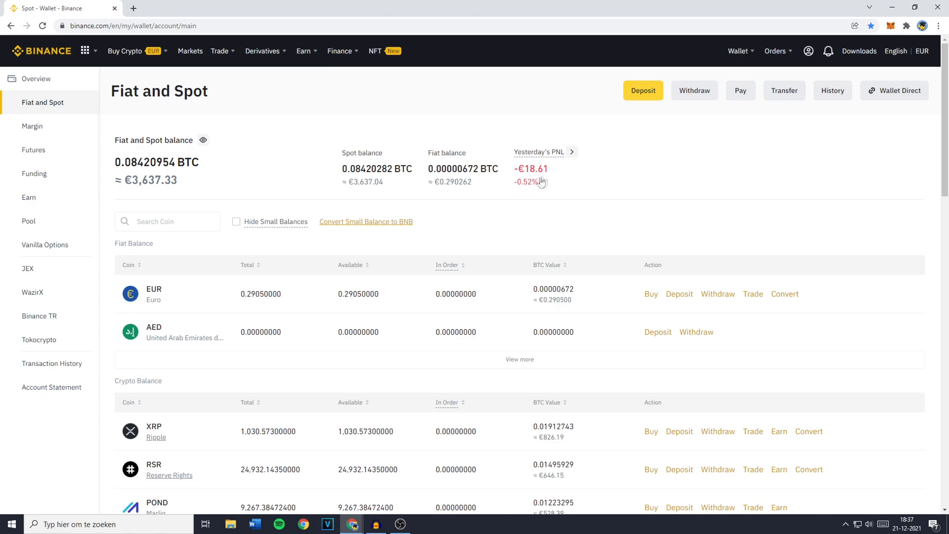
mouse_move(573, 162)
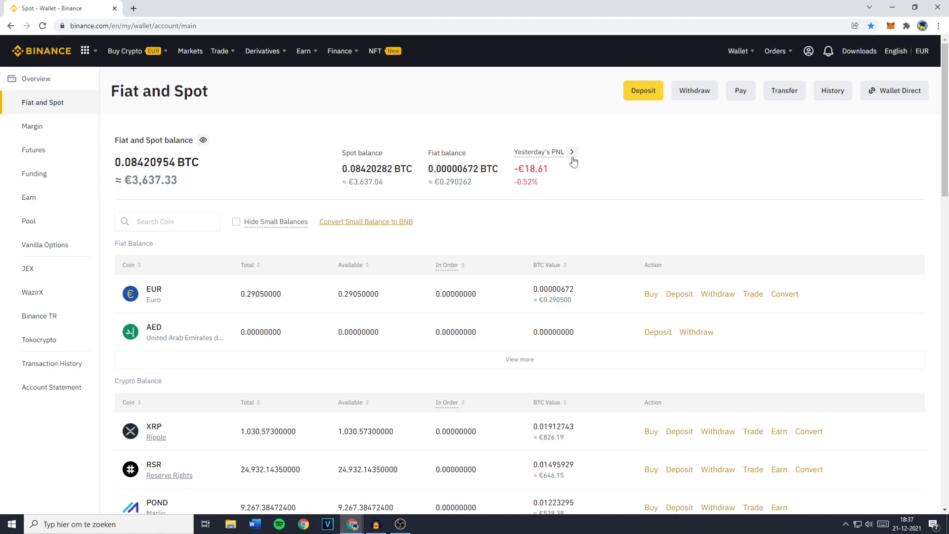
Go from Yesterday's PNL to the Spot Profit & Loss Analysis page
left_click(571, 153)
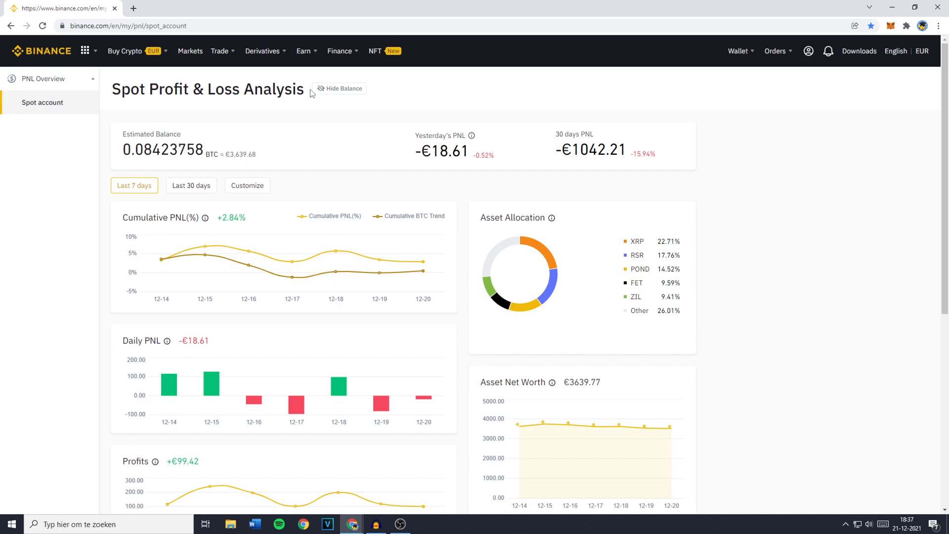
mouse_move(433, 157)
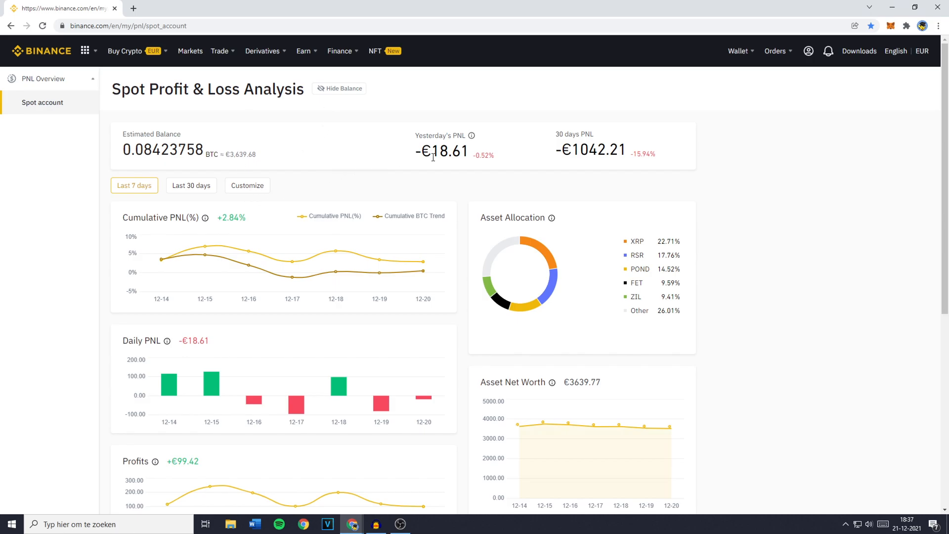
left_click_drag(146, 149, 255, 150)
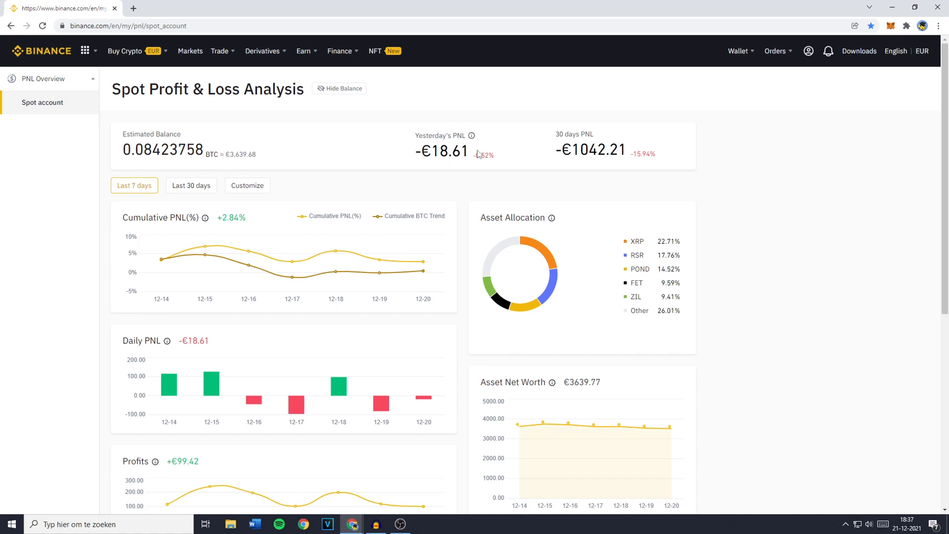
mouse_move(596, 140)
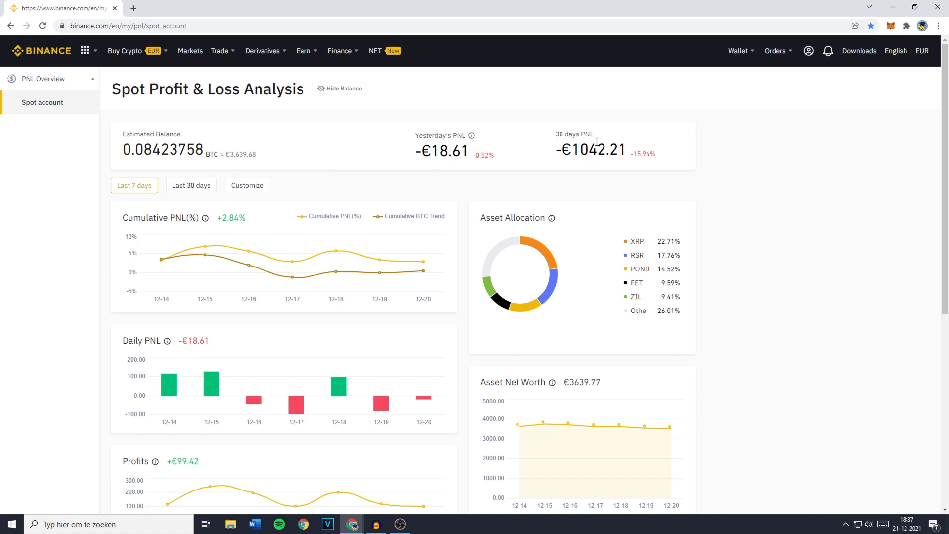
mouse_move(422, 261)
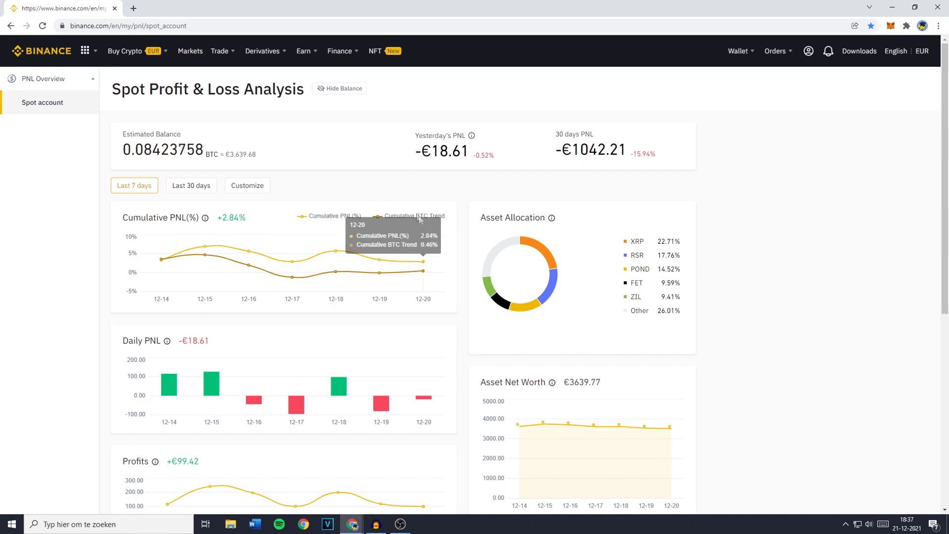
double_click(159, 218)
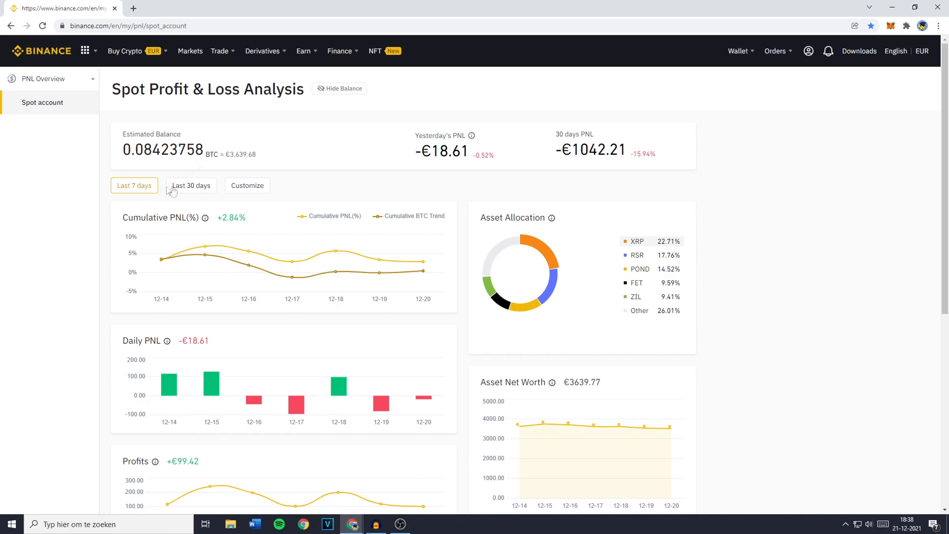
mouse_move(201, 189)
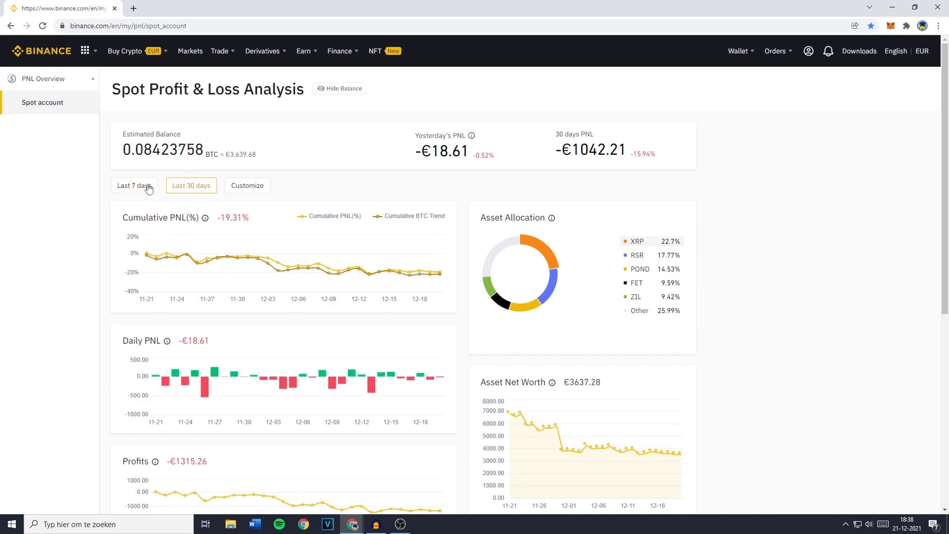
Try the Last 30 days and custom date ranges, then settle on Last 7 days
left_click(247, 185)
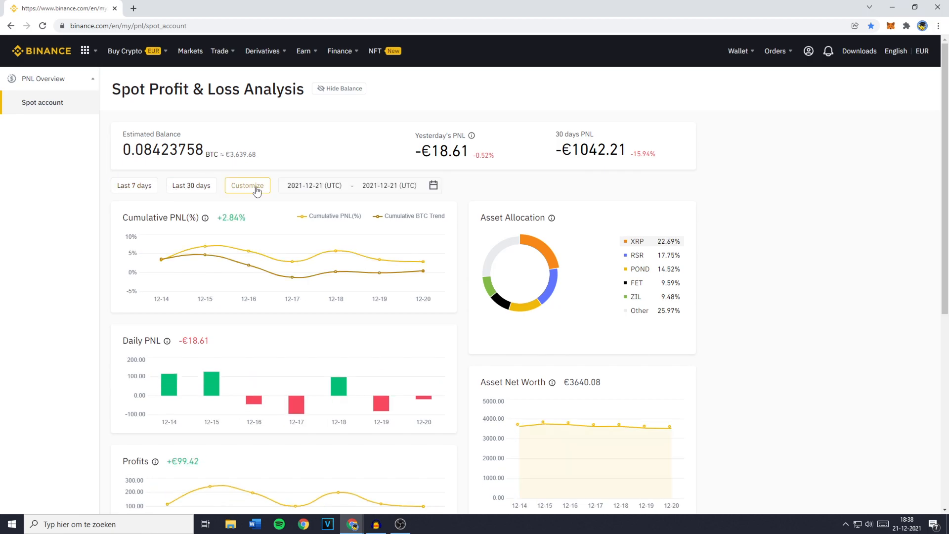
left_click(247, 185)
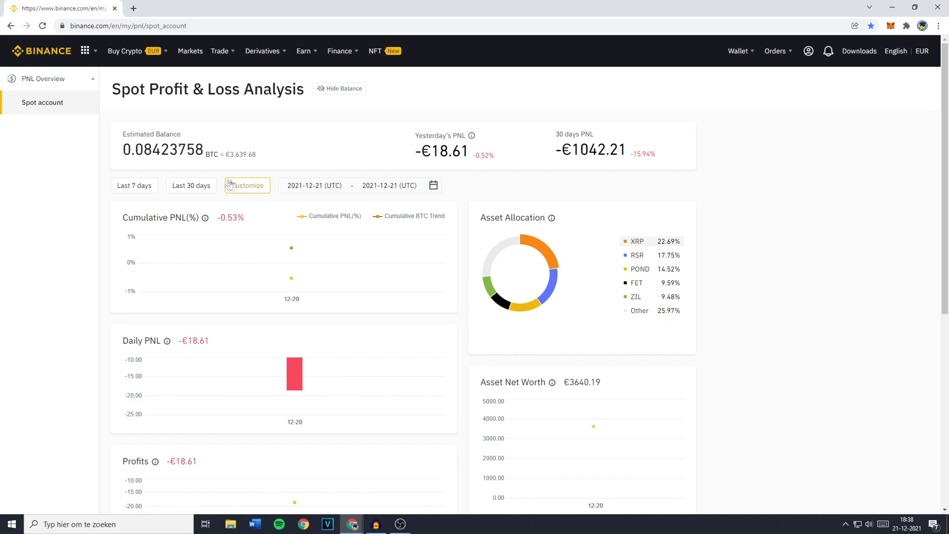
left_click(134, 185)
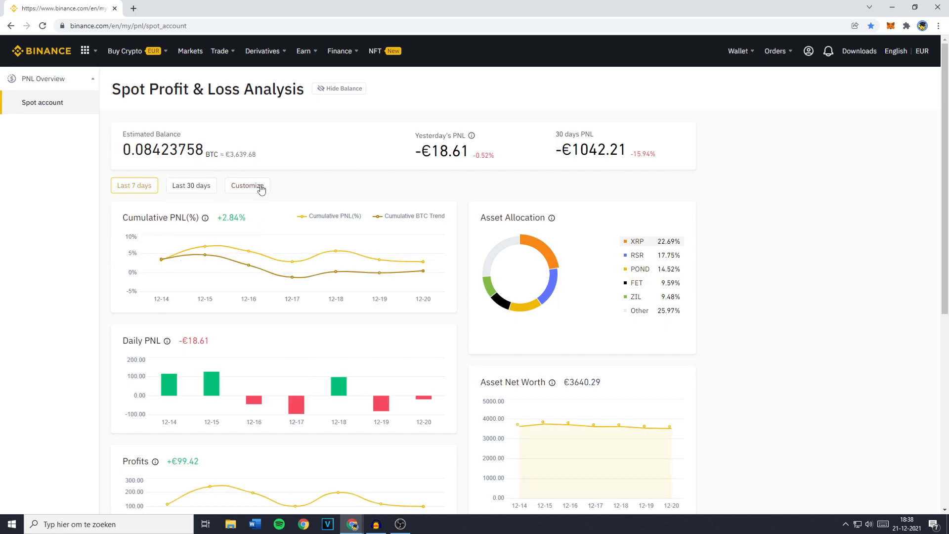
scroll("down", 3)
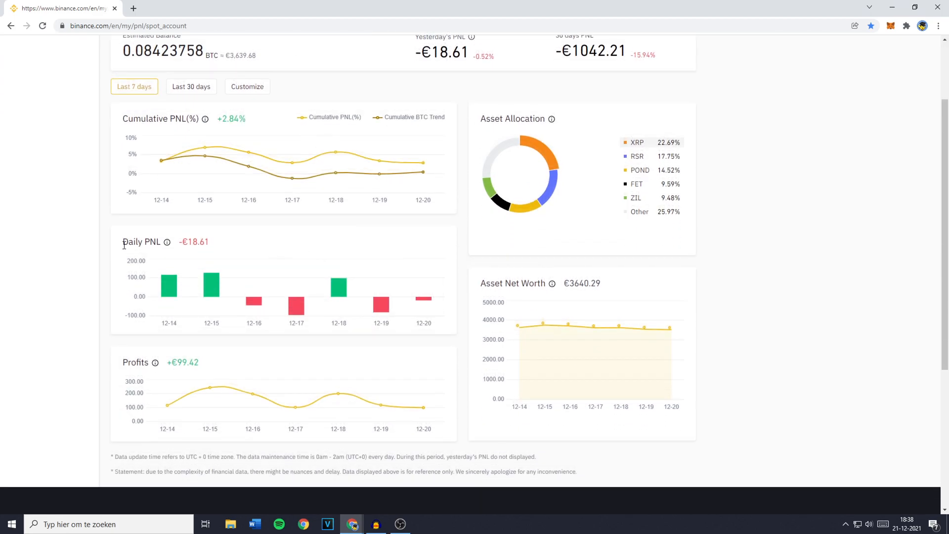
mouse_move(169, 285)
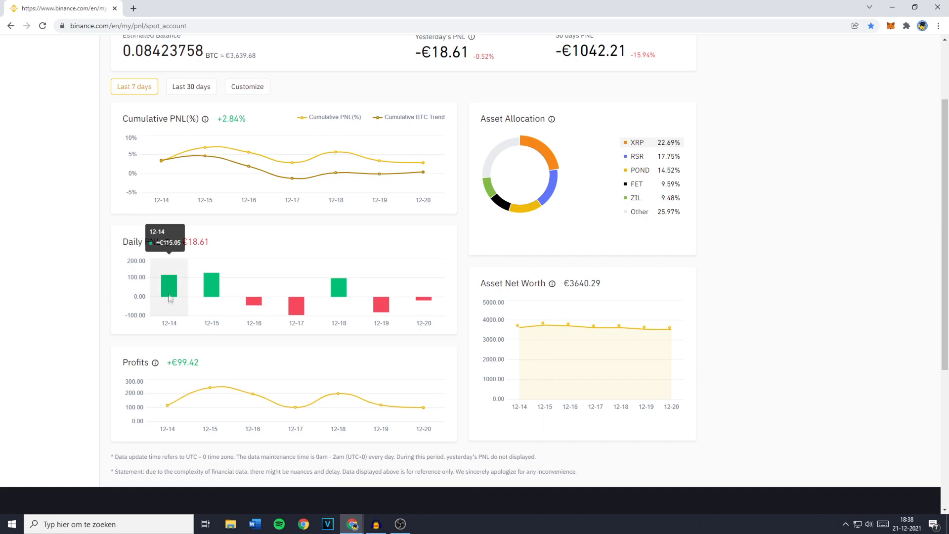
mouse_move(424, 299)
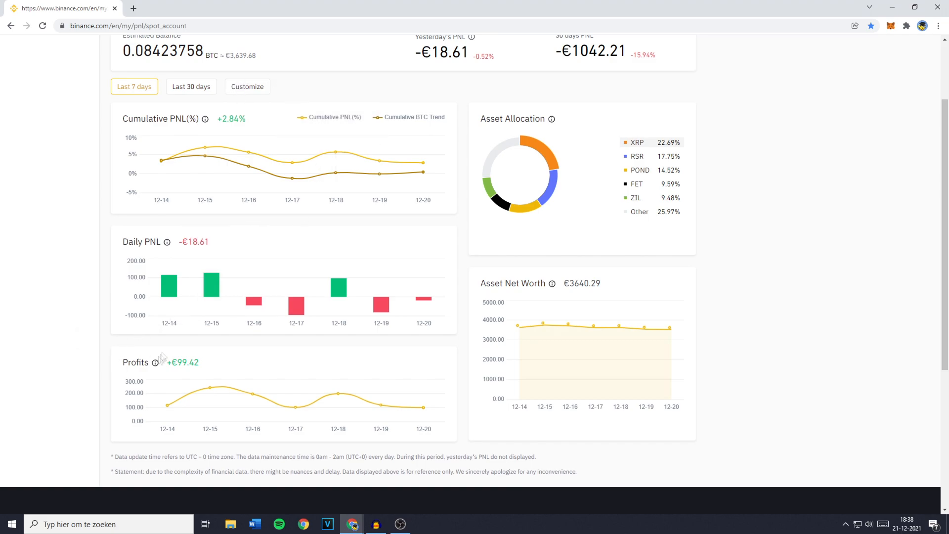
mouse_move(168, 407)
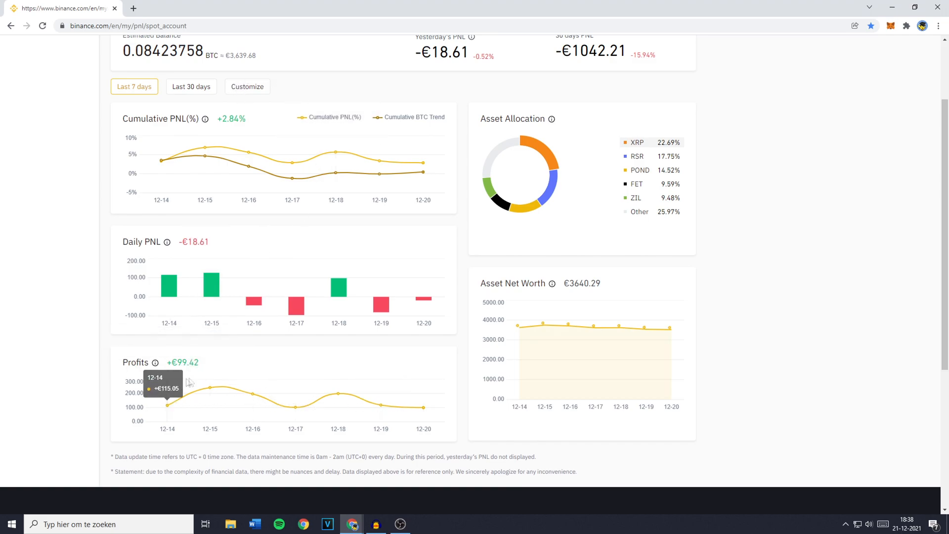
mouse_move(486, 306)
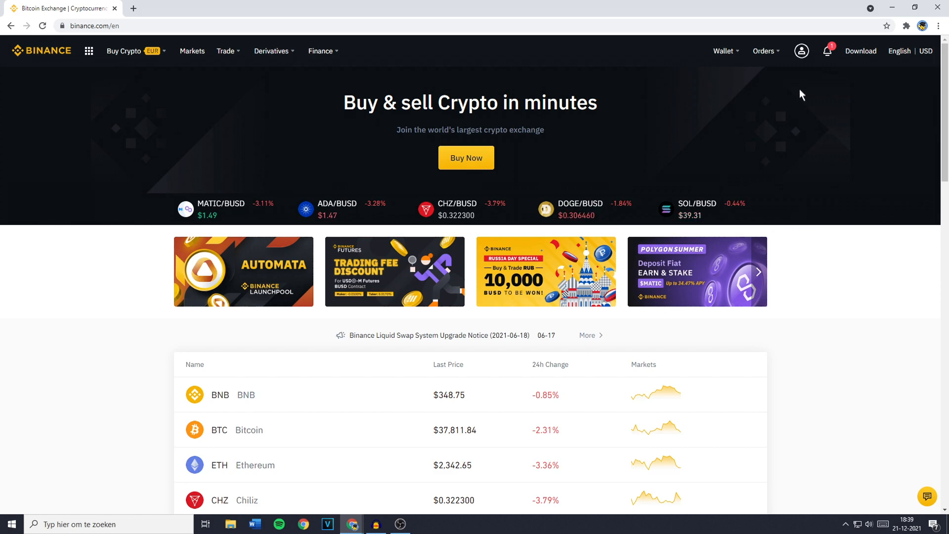
In API Management, request a new API key labelled 'Delta', reaching security verification
left_click(801, 51)
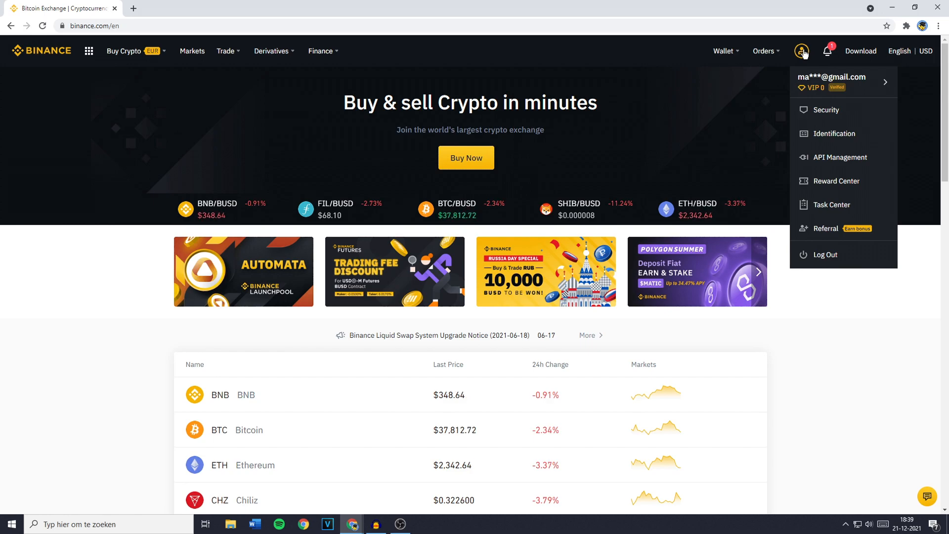
mouse_move(840, 157)
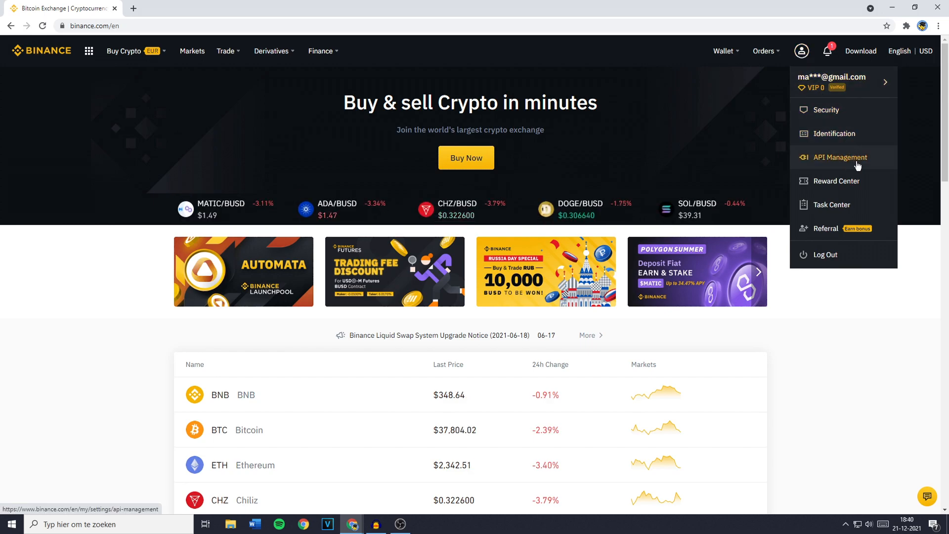
left_click(840, 158)
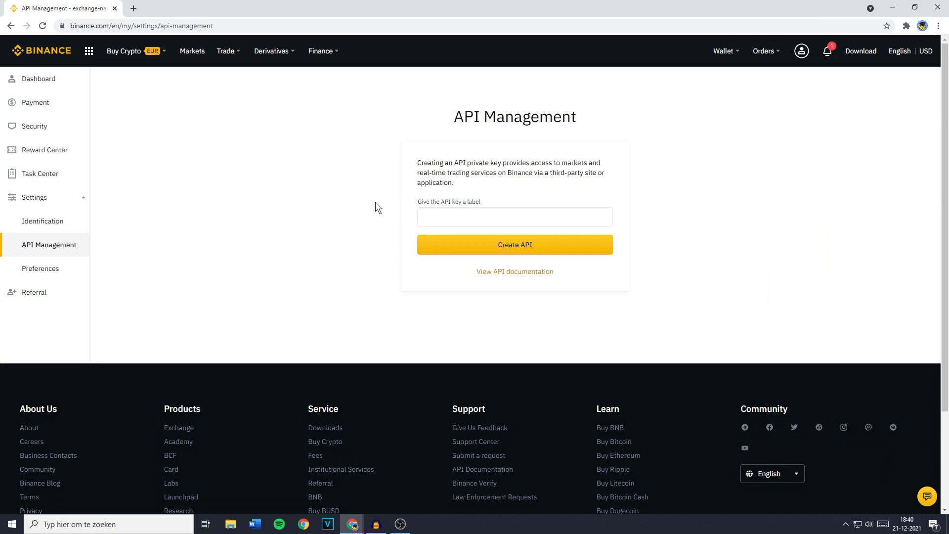
type("Delta")
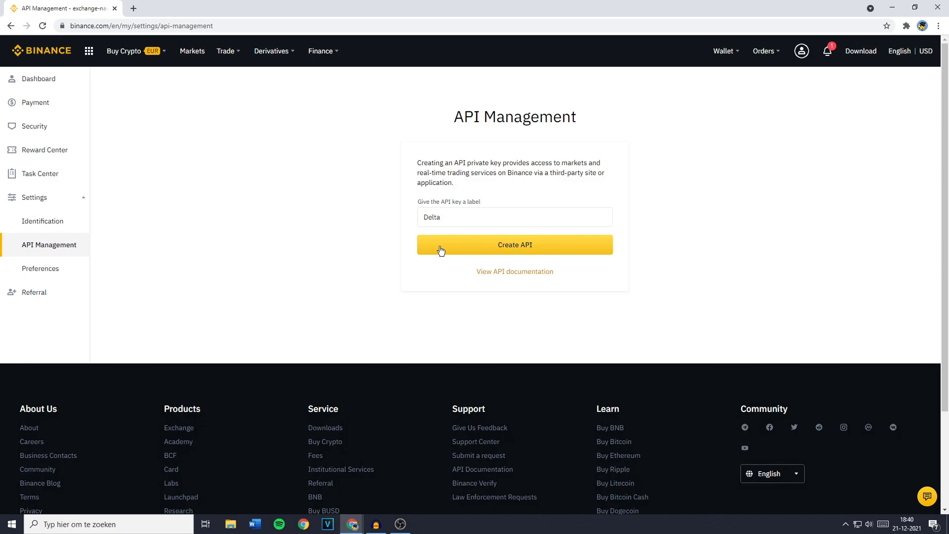
left_click(514, 244)
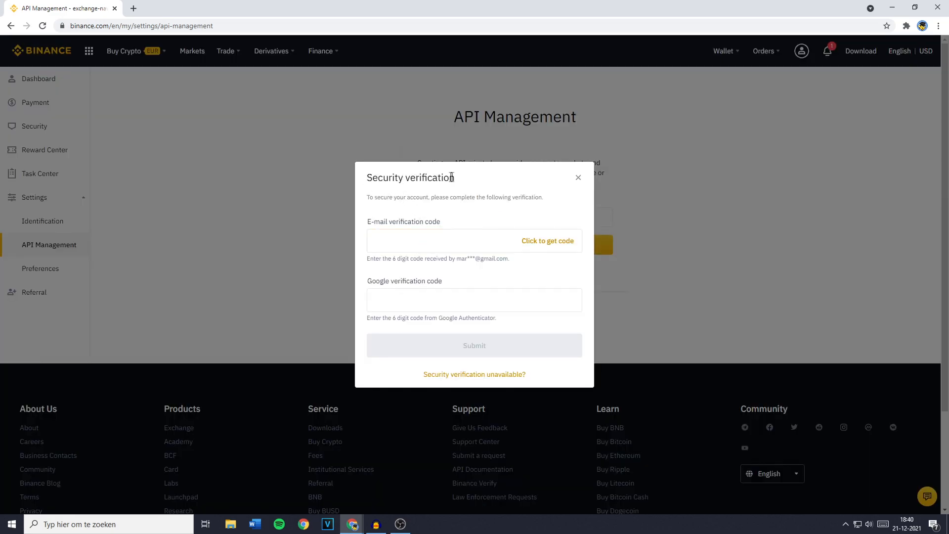
Submit the e-mail and Google Authenticator codes so the Delta key is listed
left_click(442, 240)
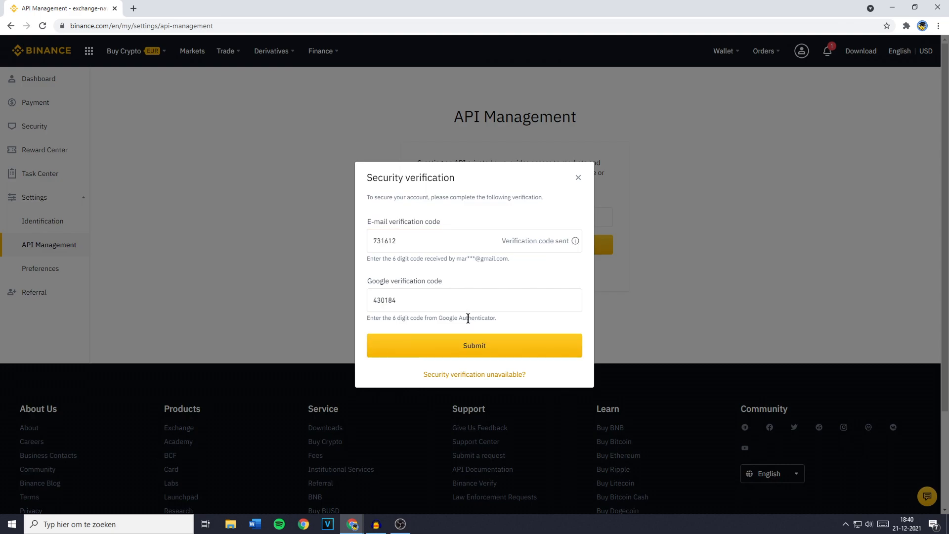
left_click(474, 345)
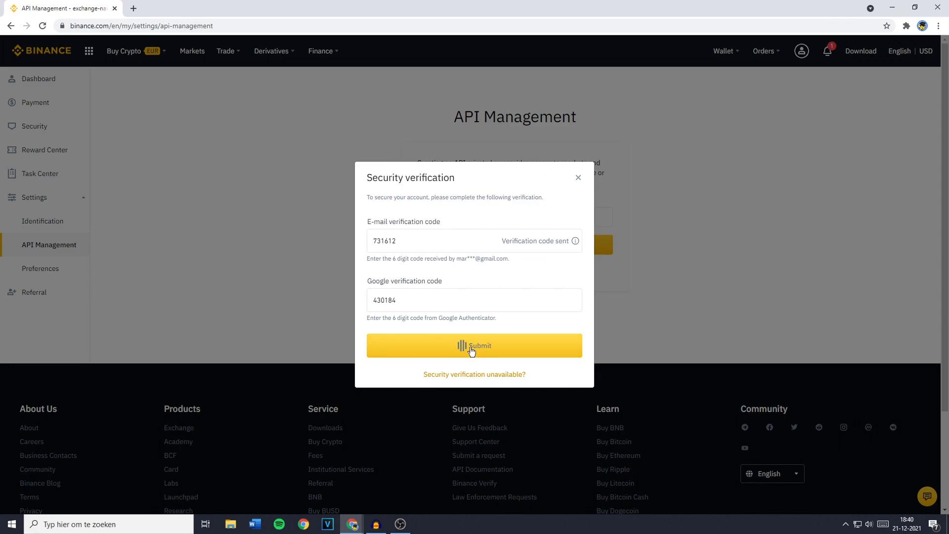
left_click(473, 345)
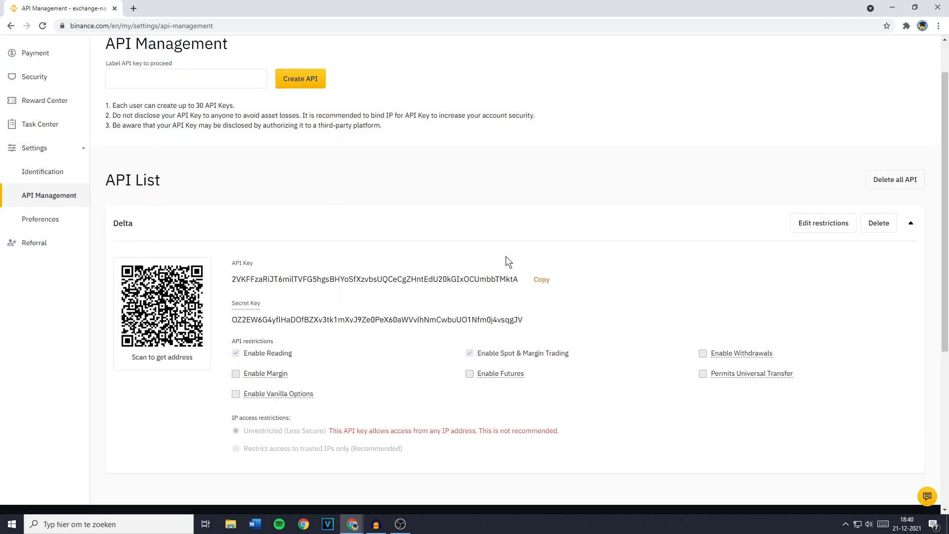
mouse_move(823, 223)
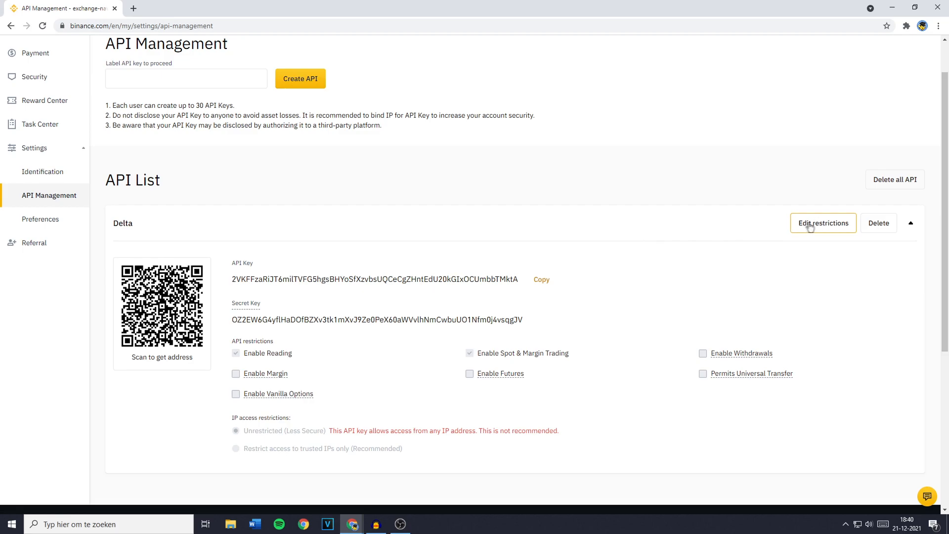
Make the Delta key read-only by unticking Spot & Margin Trading and saving with verification
left_click(823, 222)
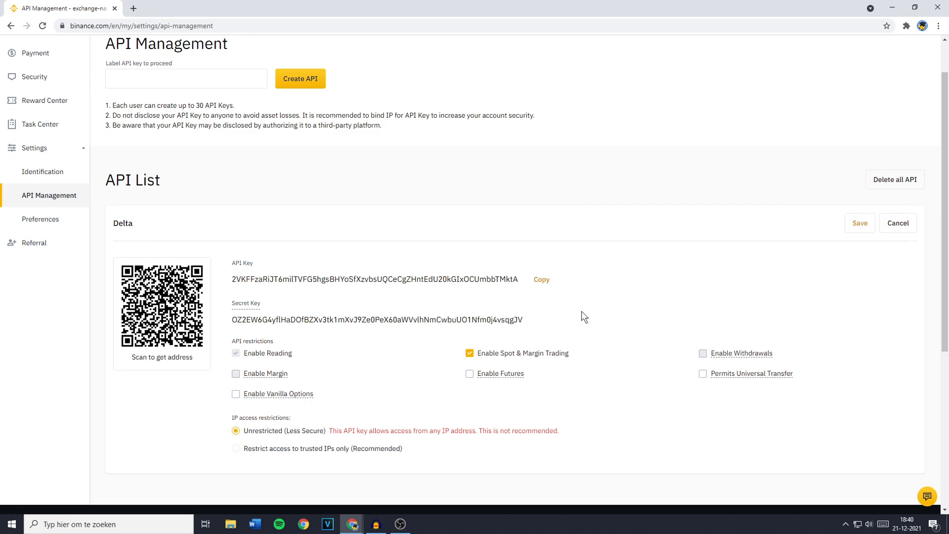
scroll("down", 3)
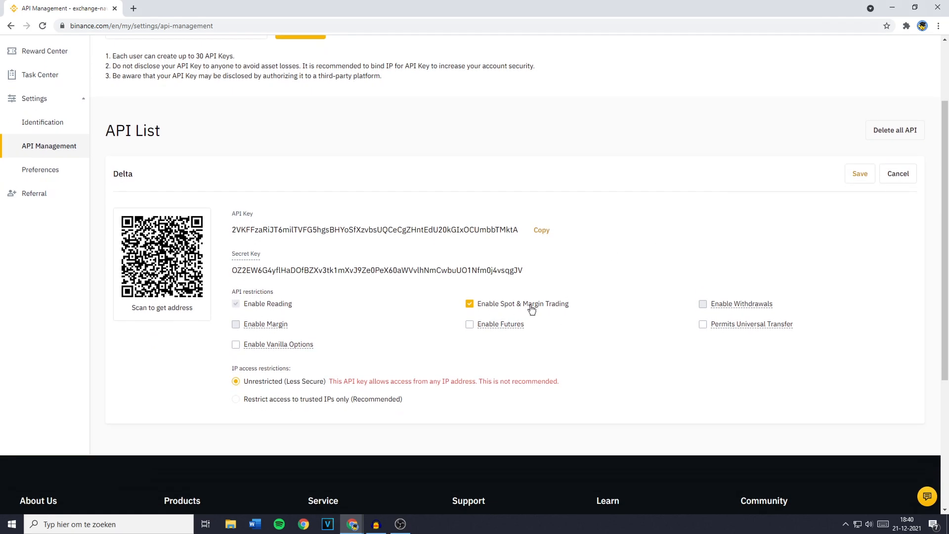
left_click(470, 304)
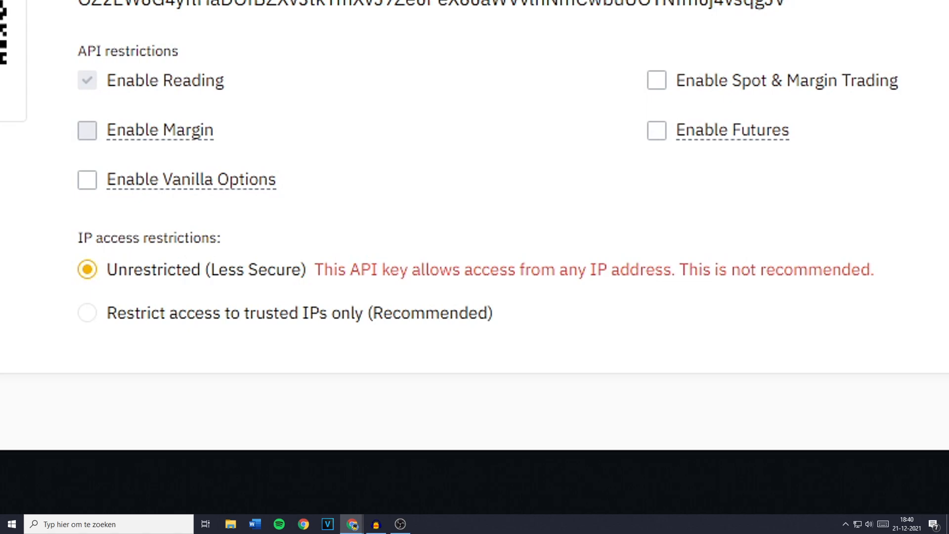
left_click(859, 174)
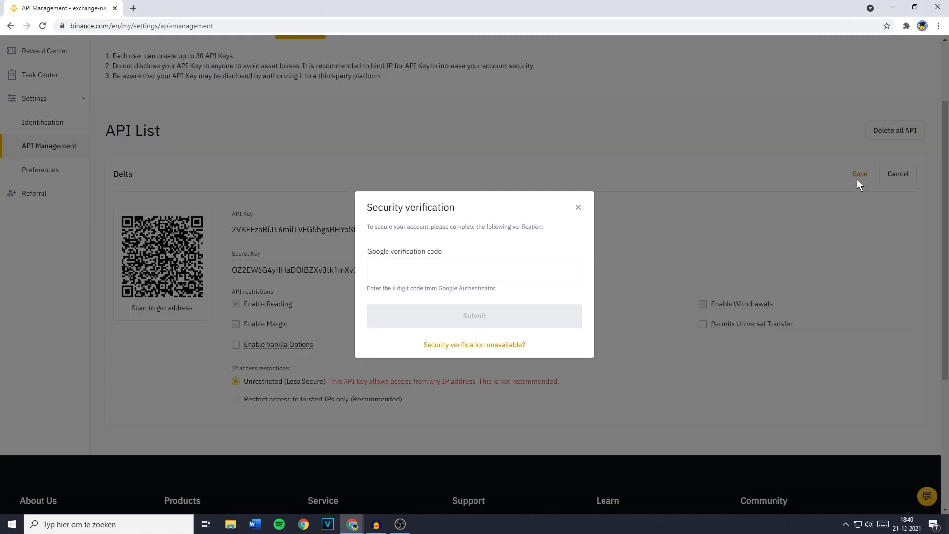
left_click(473, 270)
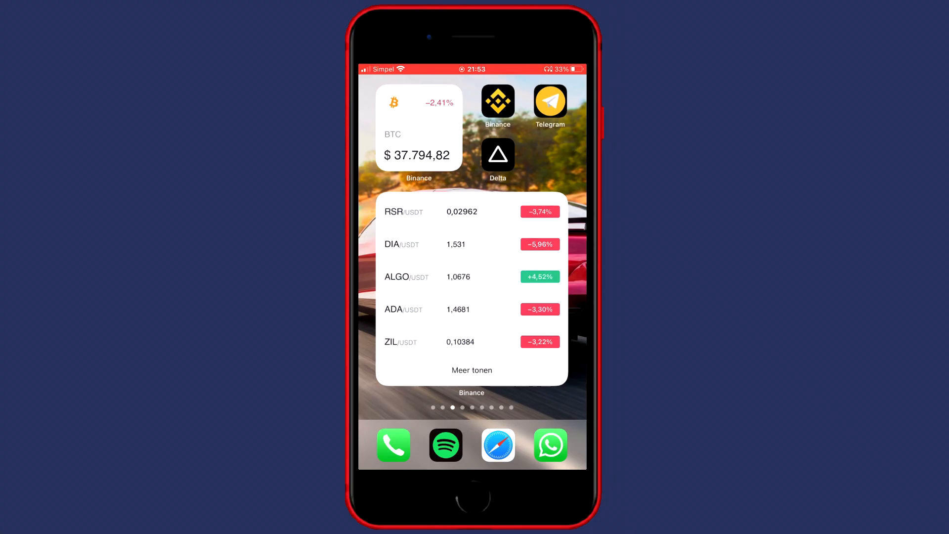
In the Delta app, add a new empty portfolio named 'Binance'
left_click(498, 153)
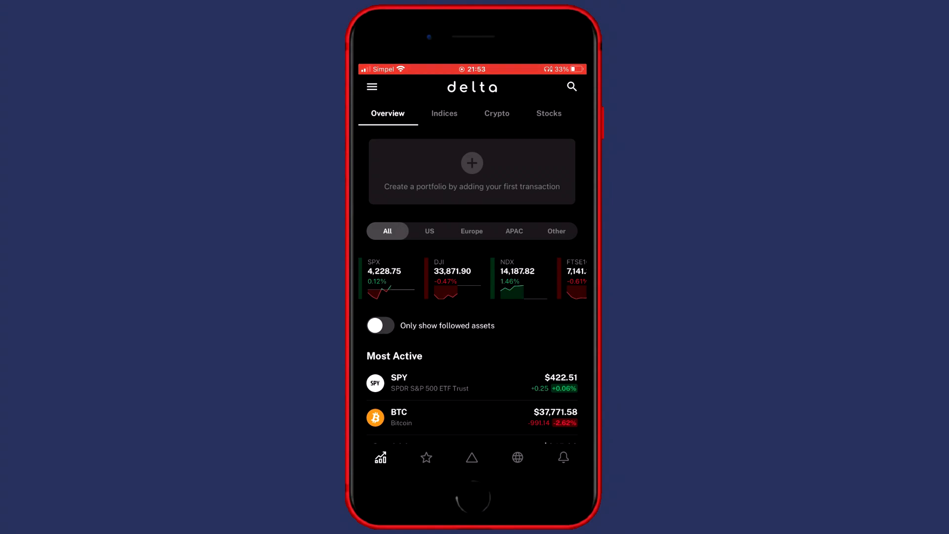
left_click(372, 87)
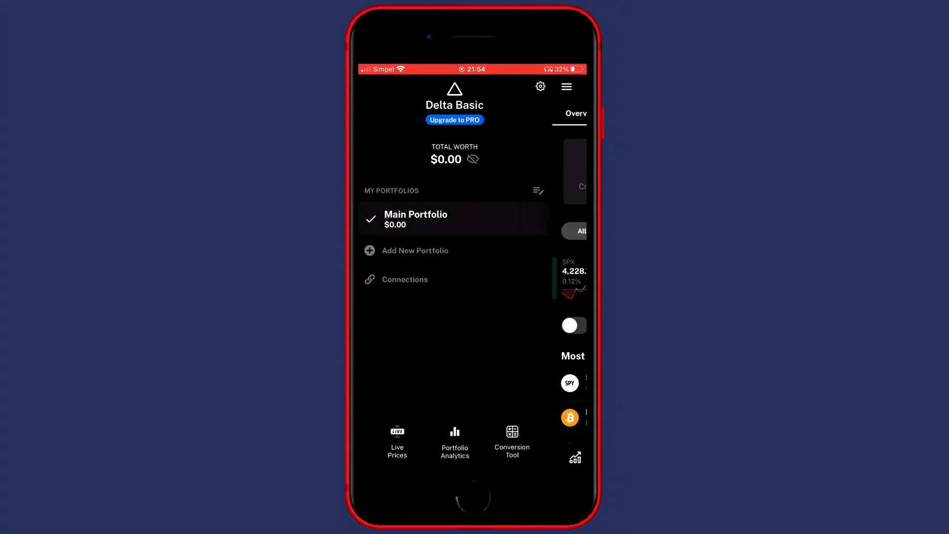
left_click(414, 250)
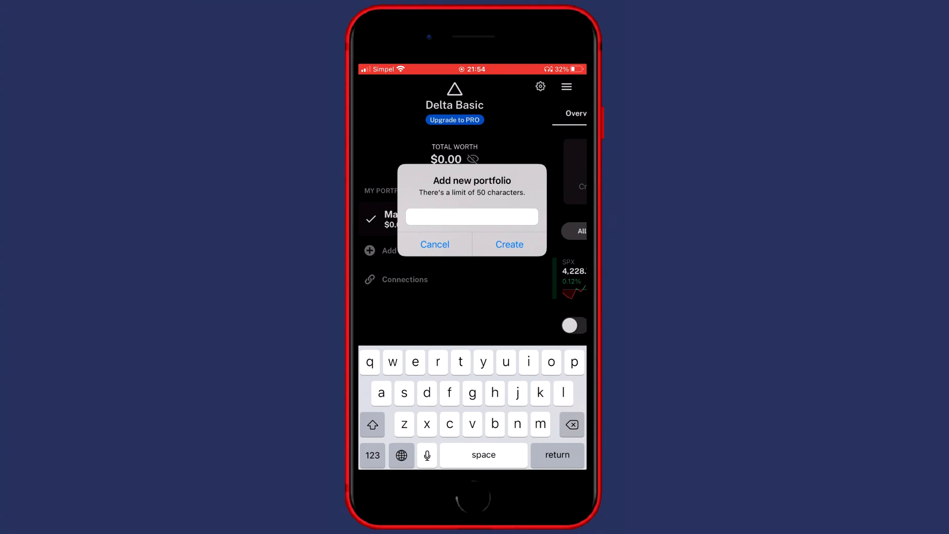
type("Binance")
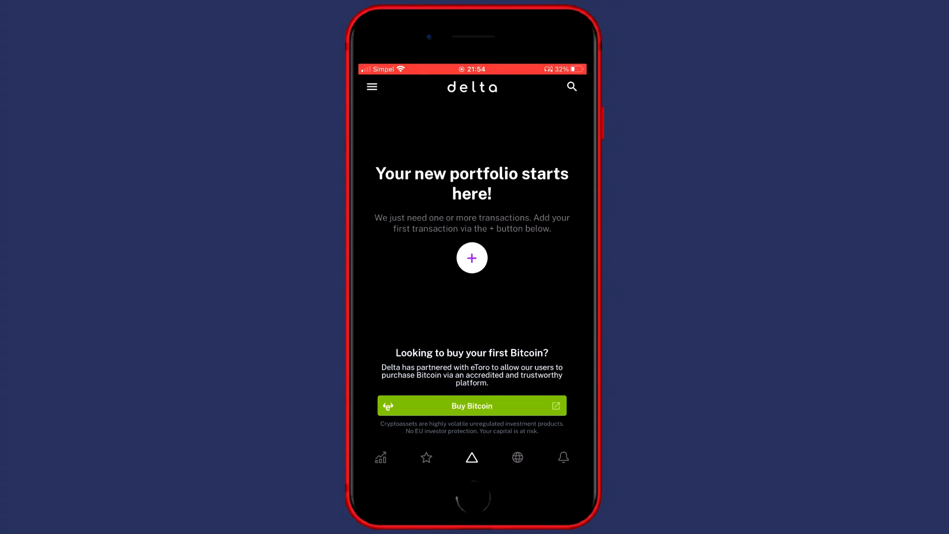
Choose Connect Exchange Account for the portfolio and accept the API limitations notice
left_click(471, 258)
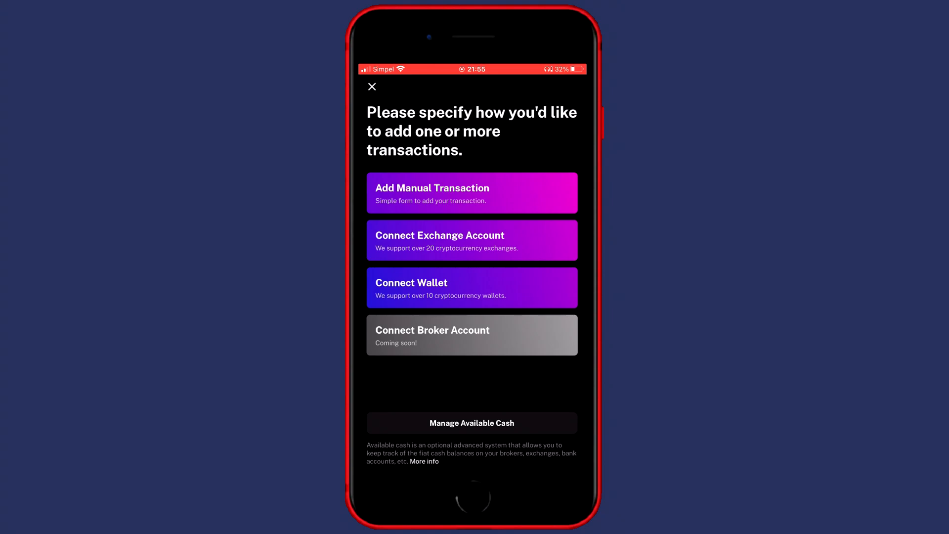
left_click(472, 240)
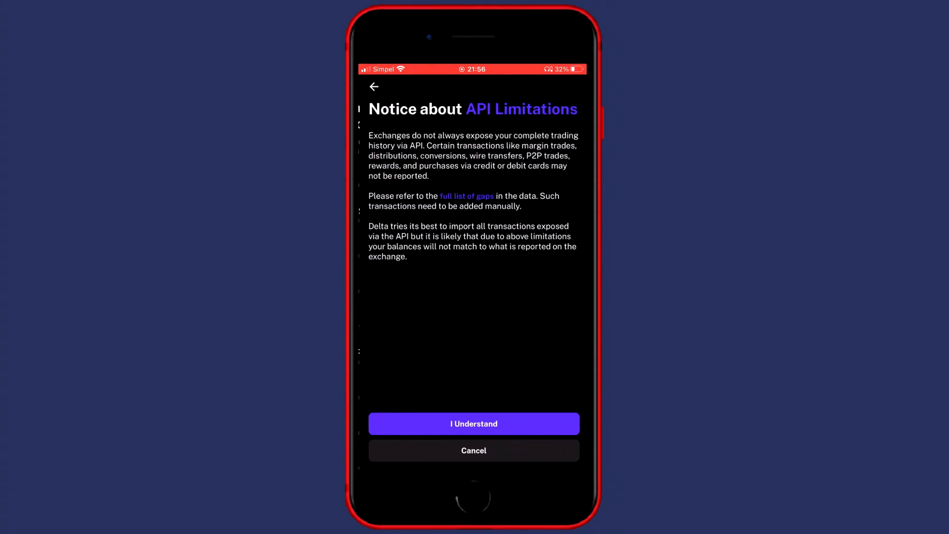
left_click(474, 425)
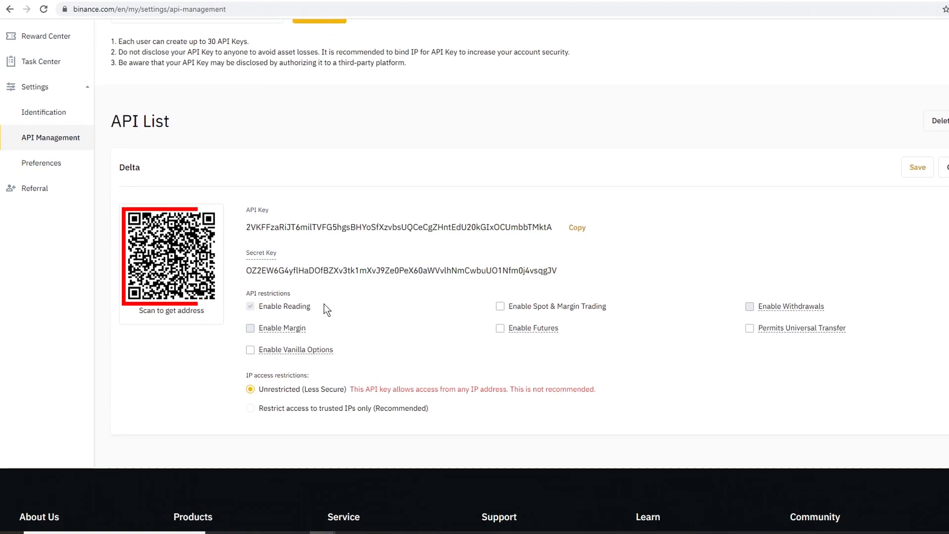
Use the scanned Binance key values, import all transactions, and add the connection
scroll("down", 3)
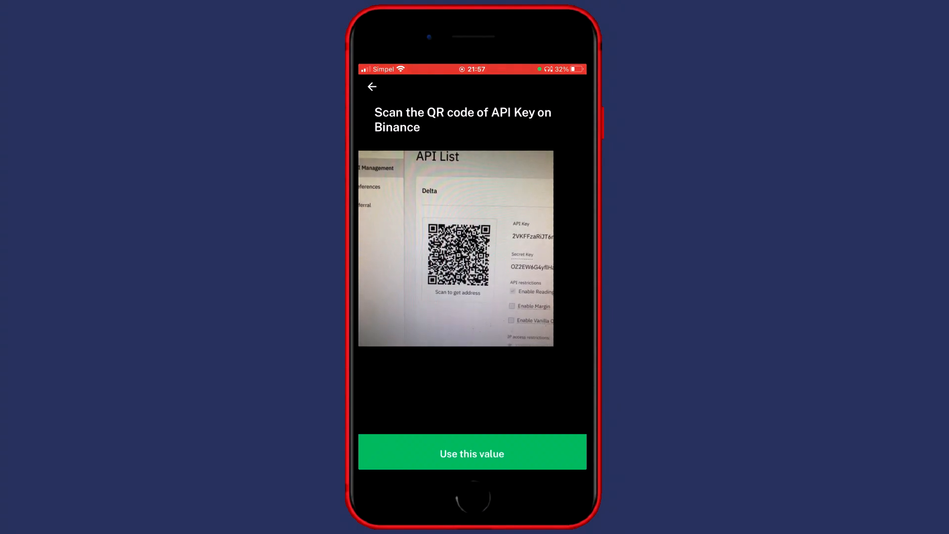
left_click(472, 453)
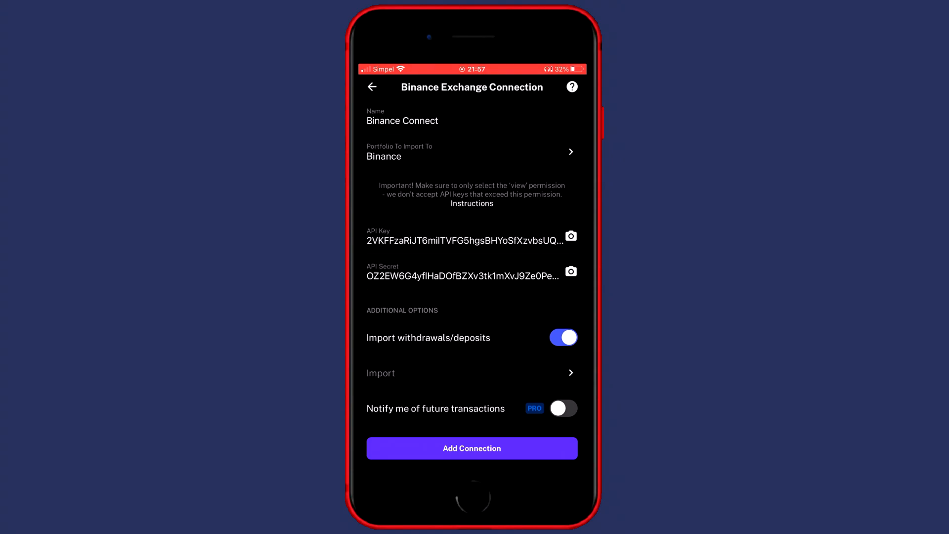
scroll("down", 3)
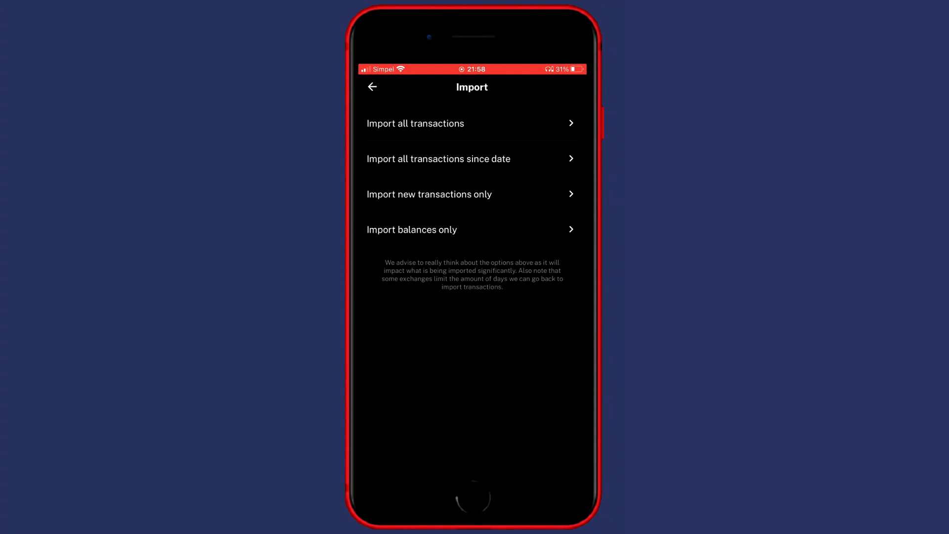
left_click(415, 124)
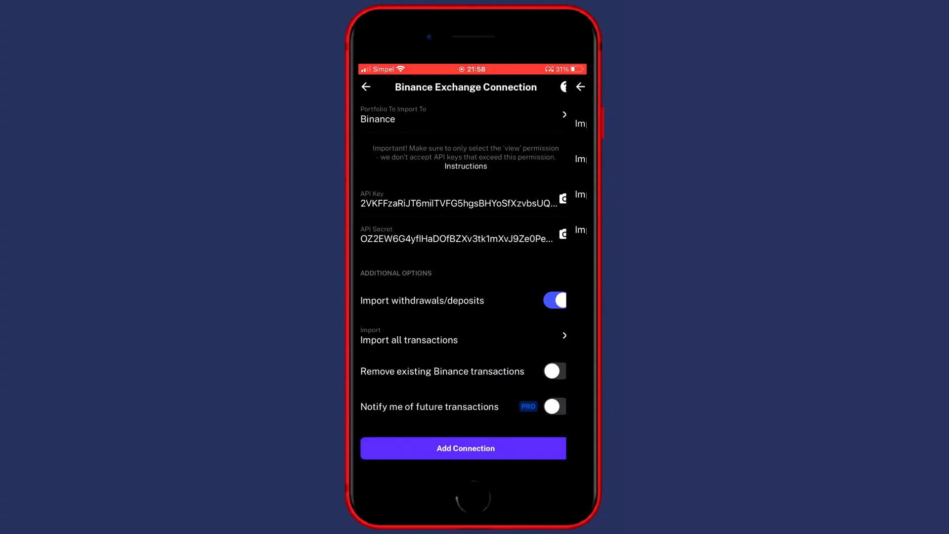
left_click(471, 448)
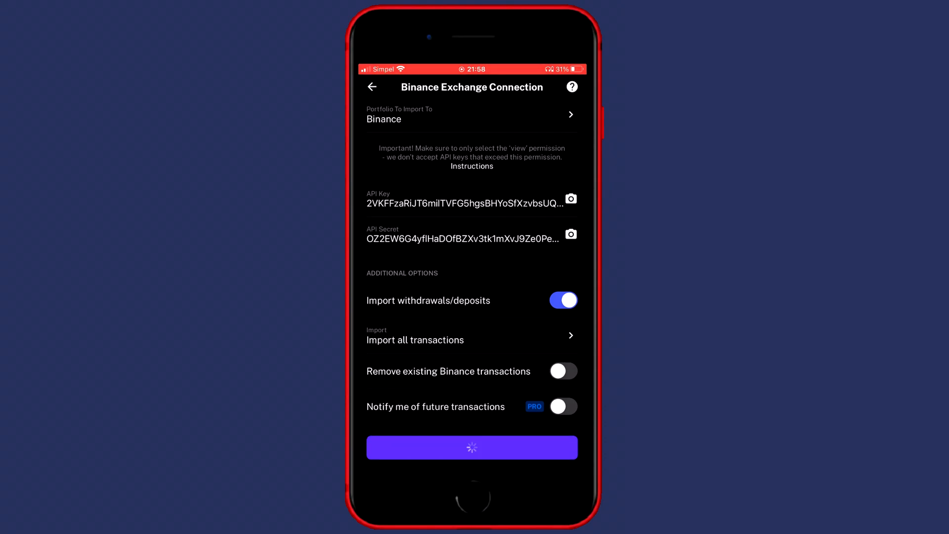
left_click(472, 447)
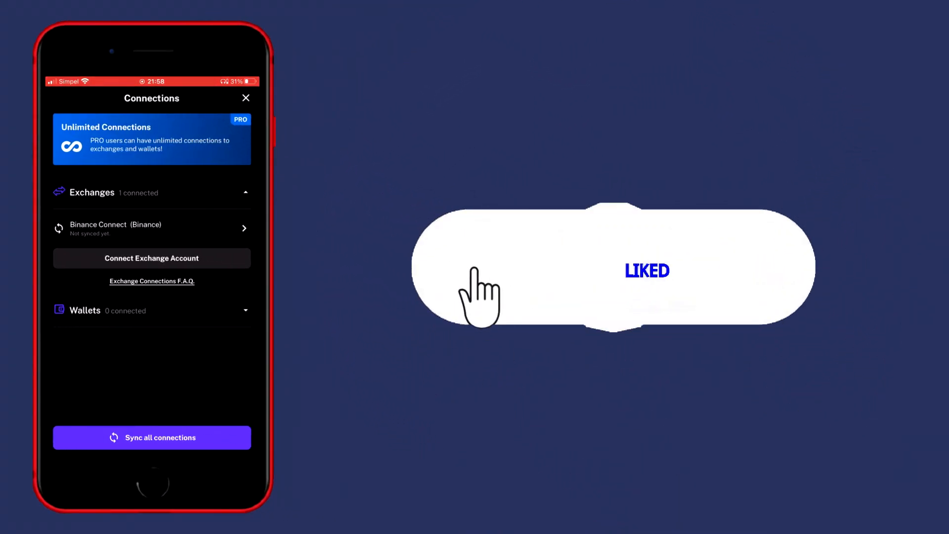